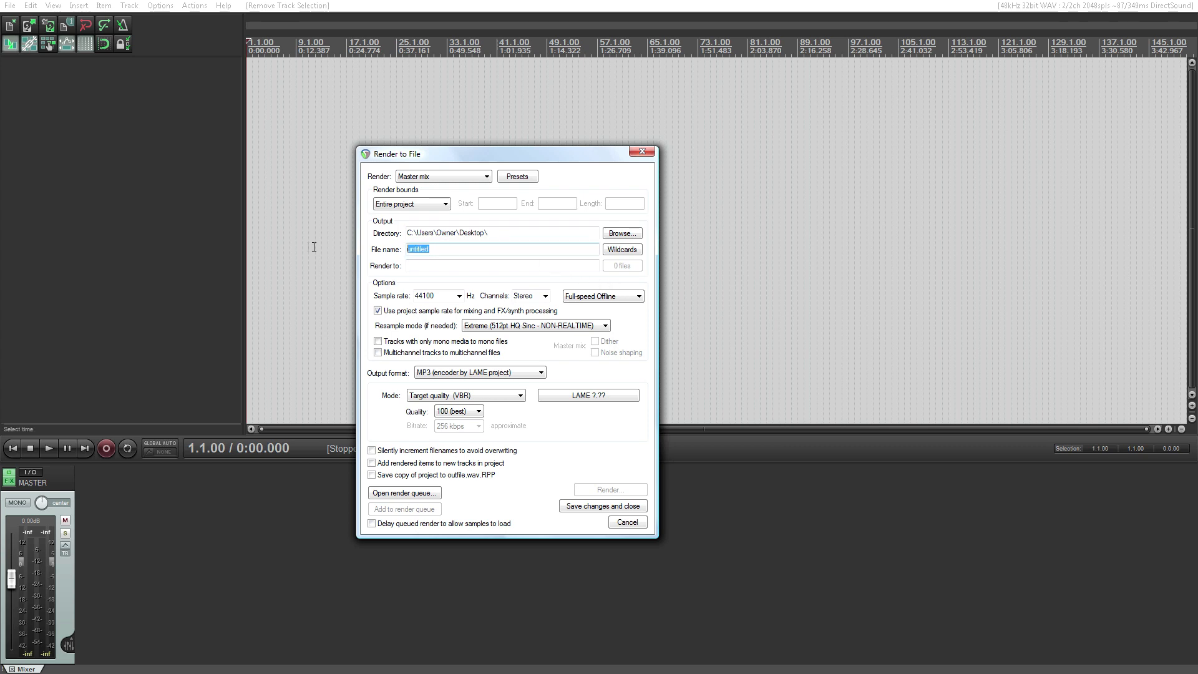
# Name the rendered MP3 output file 'whatever song' on the Desktop.
pyautogui.write('whatever song')
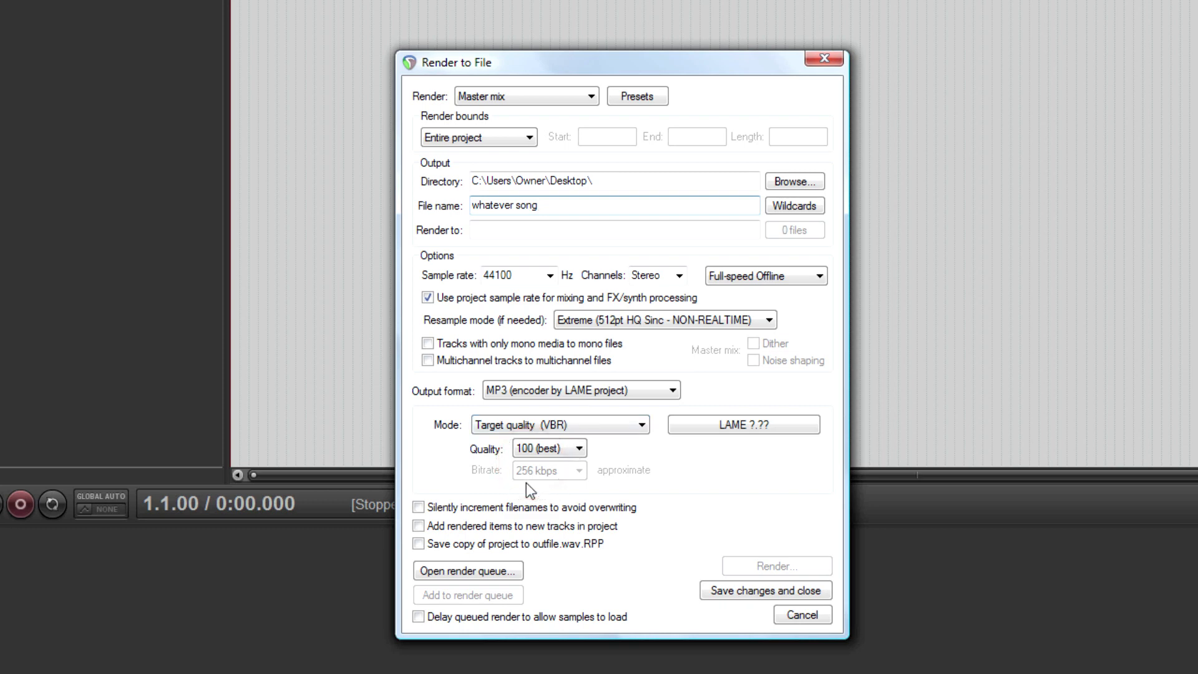
# Set the LAME MP3 encoder to Constant bitrate (CBR) at 320 kbps.
pyautogui.click(559, 424)
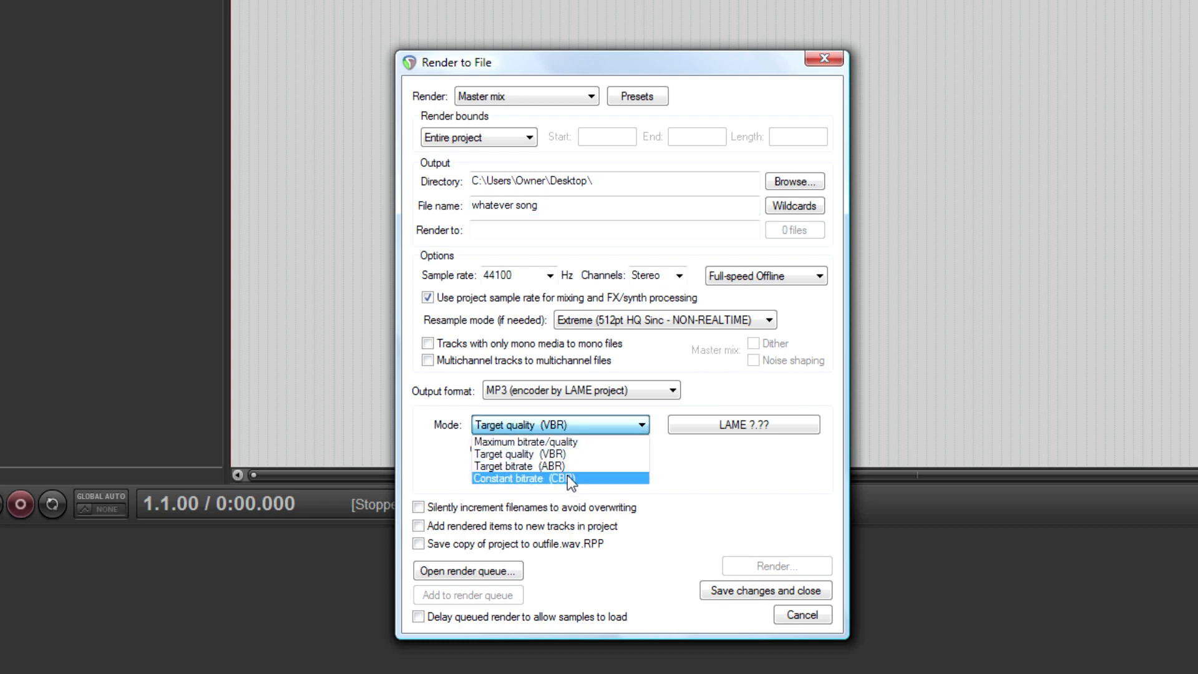
pyautogui.click(559, 477)
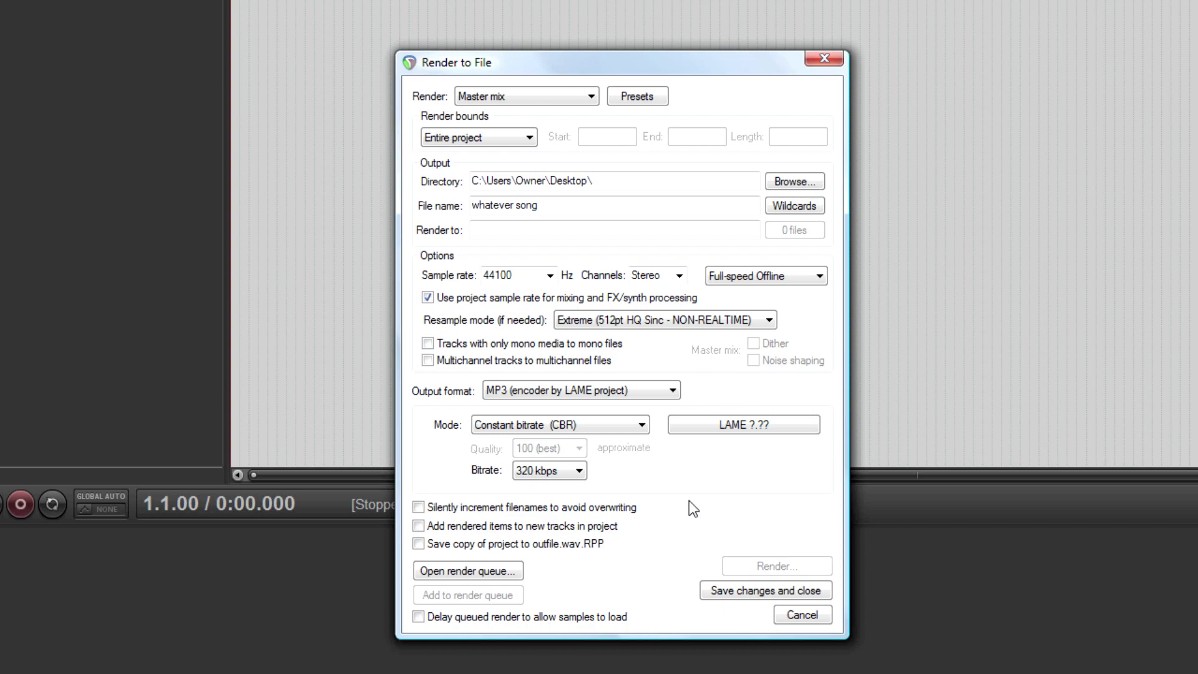
pyautogui.click(801, 614)
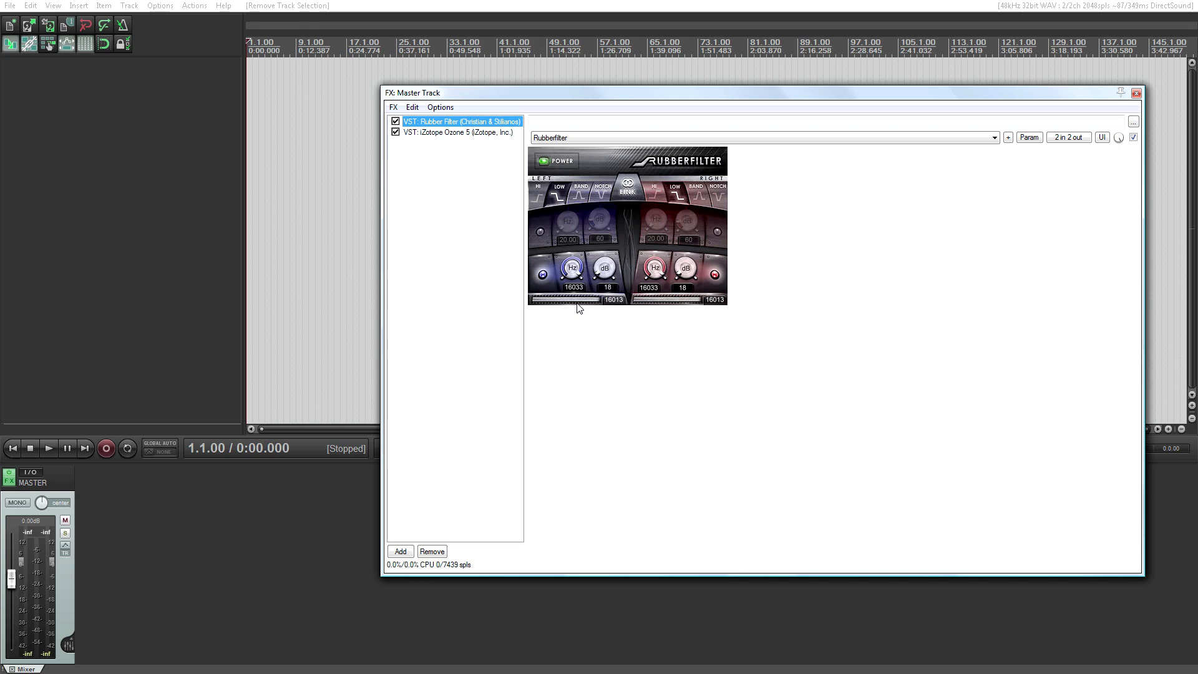
# Show iZotope Ozone 5's Maximizer settings in the master track effects chain.
pyautogui.click(457, 132)
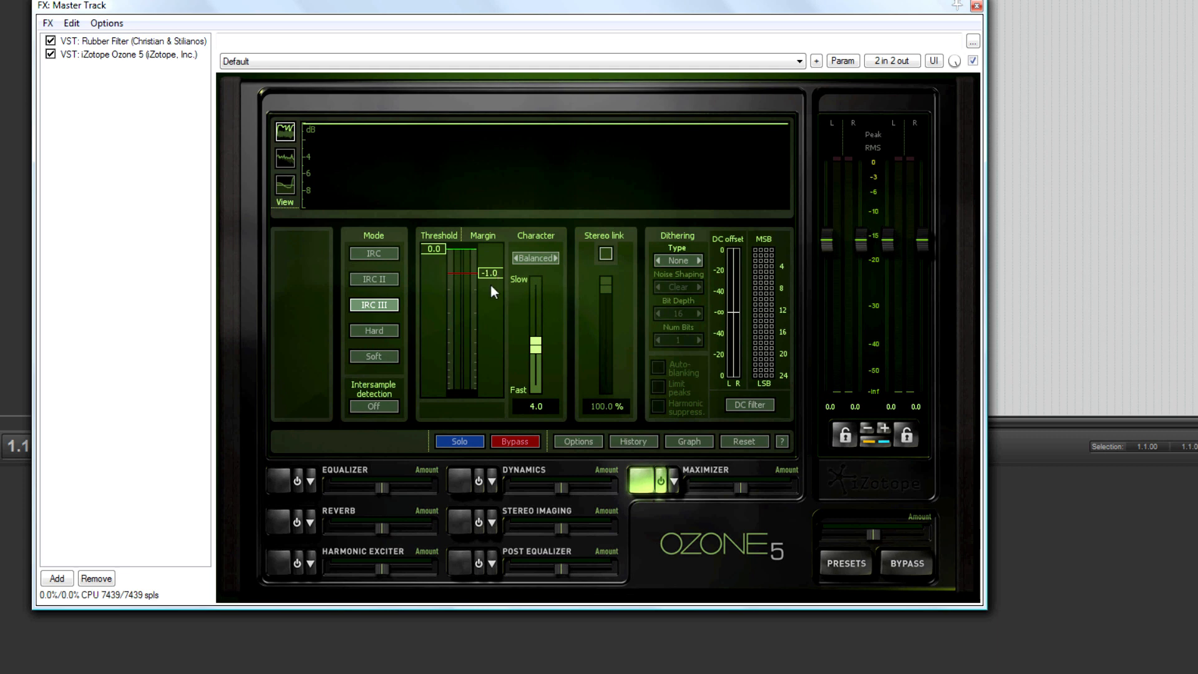
pyautogui.moveTo(498, 310)
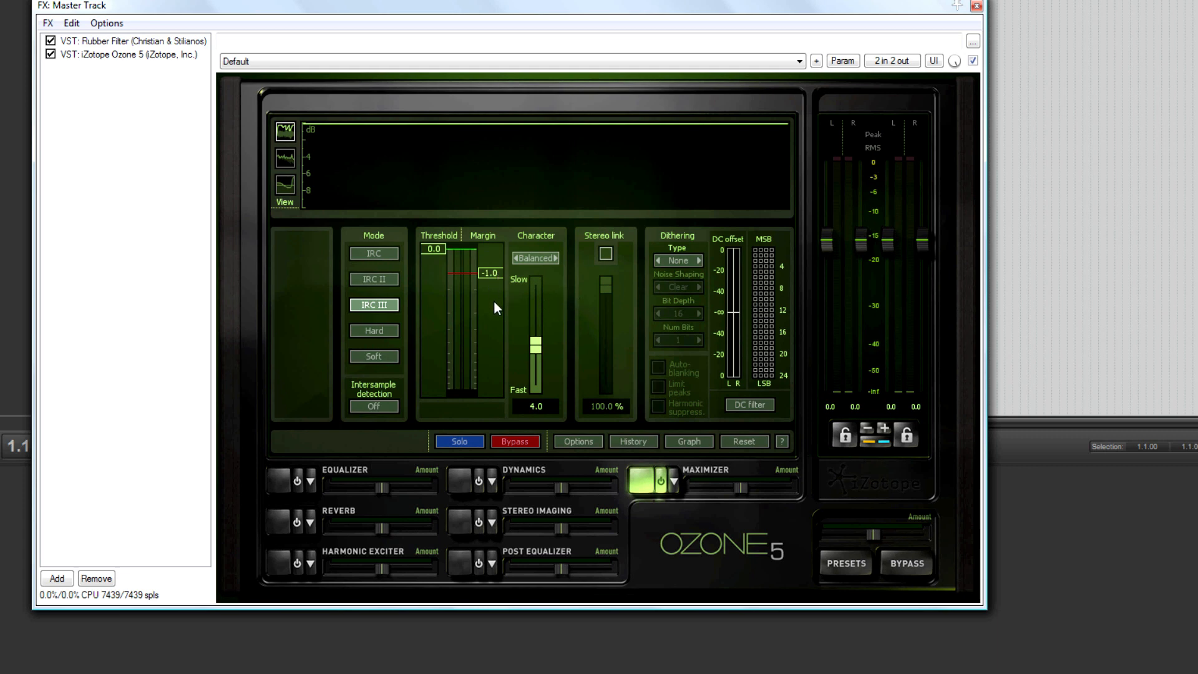